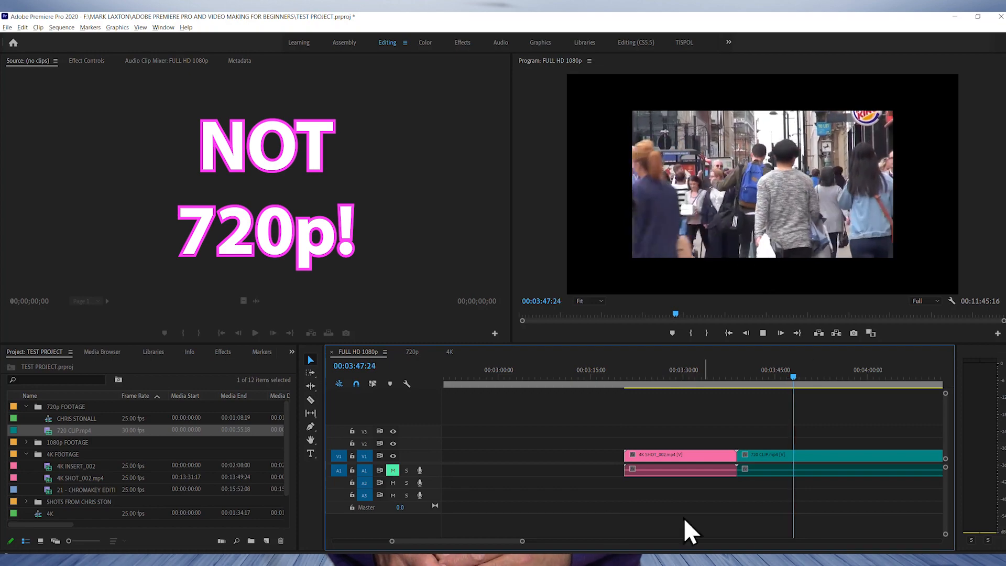
Step: Show the 720p clip's options, then view Default Media Scaling under Preferences > Media
{"action": "right_click", "coordinate": [764, 455]}
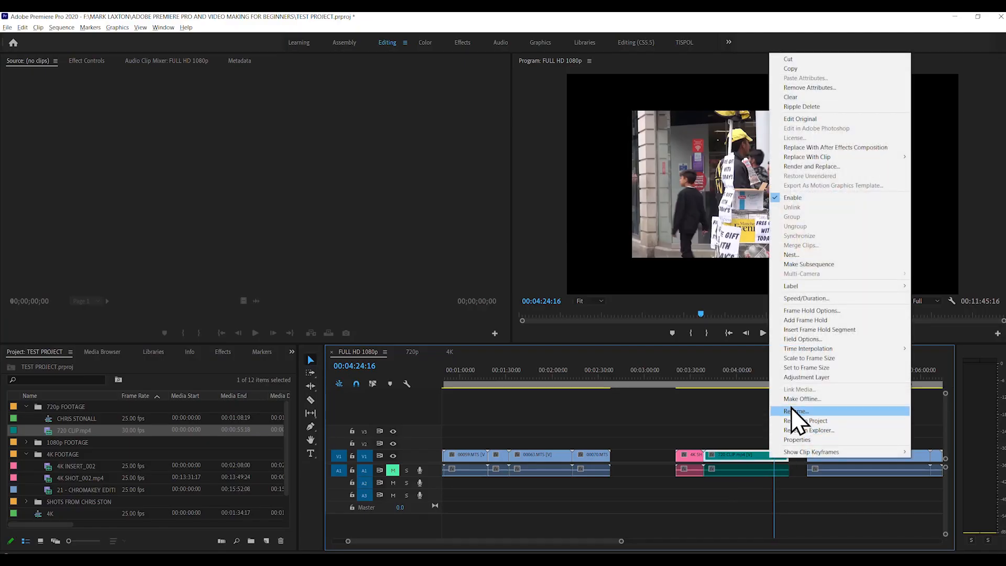
{"action": "mouse_move", "coordinate": [806, 368]}
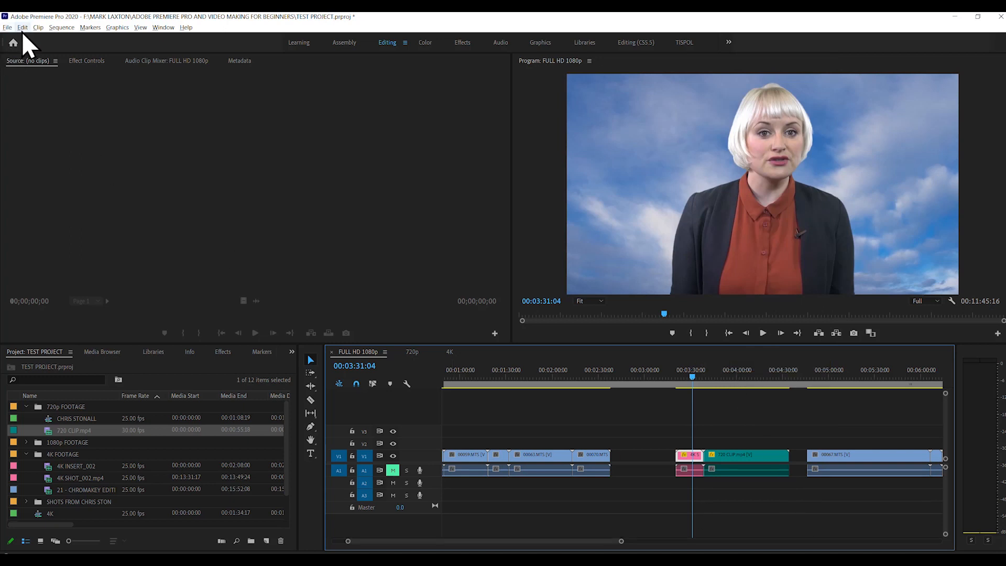
{"action": "left_click", "coordinate": [23, 27]}
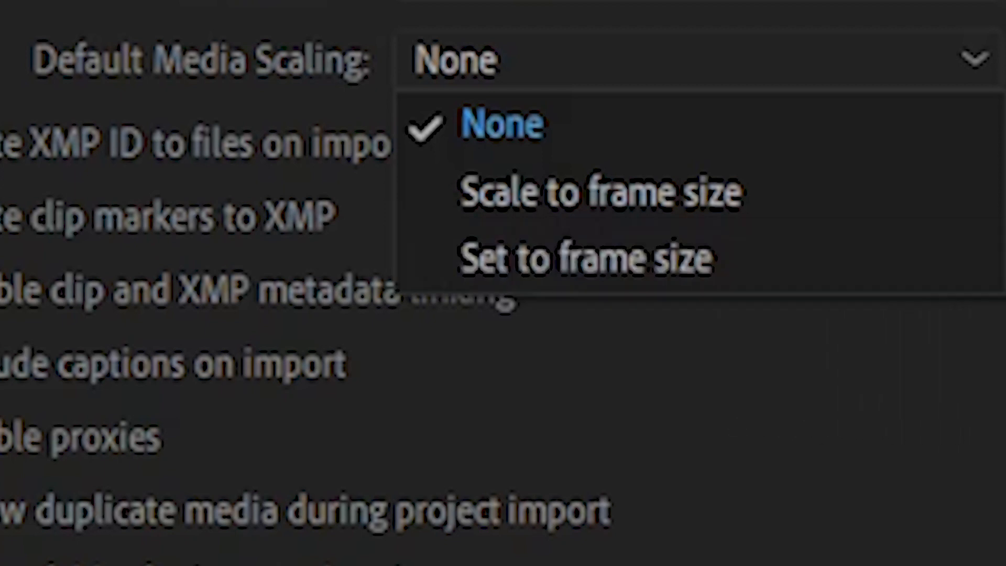
{"action": "left_click", "coordinate": [586, 260]}
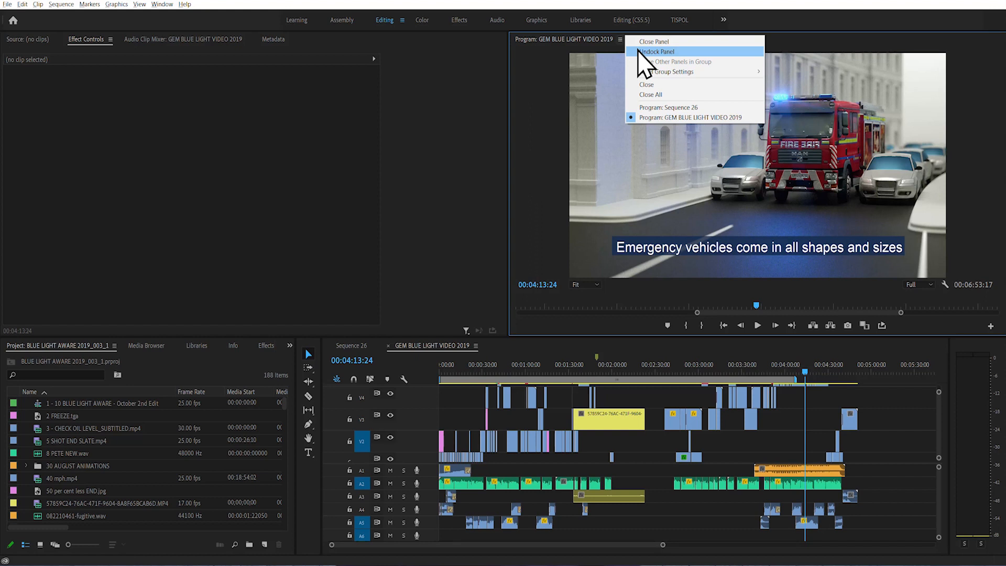
Step: Load CHECK OIL LEVEL_SUBTITLED, then maximize and restore a panel with the grave key
{"action": "left_click", "coordinate": [658, 51]}
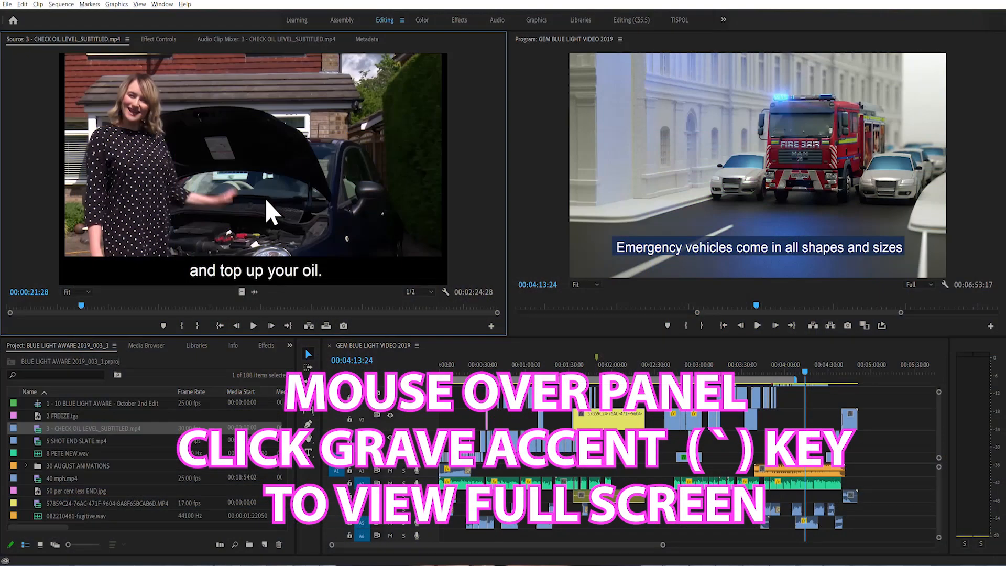
{"action": "key", "text": "`"}
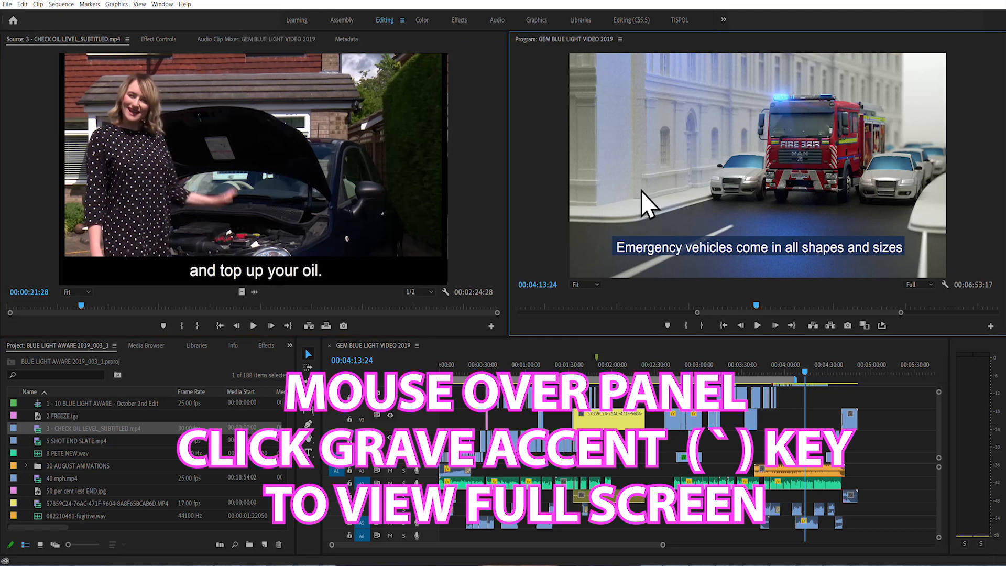
{"action": "mouse_move", "coordinate": [257, 484]}
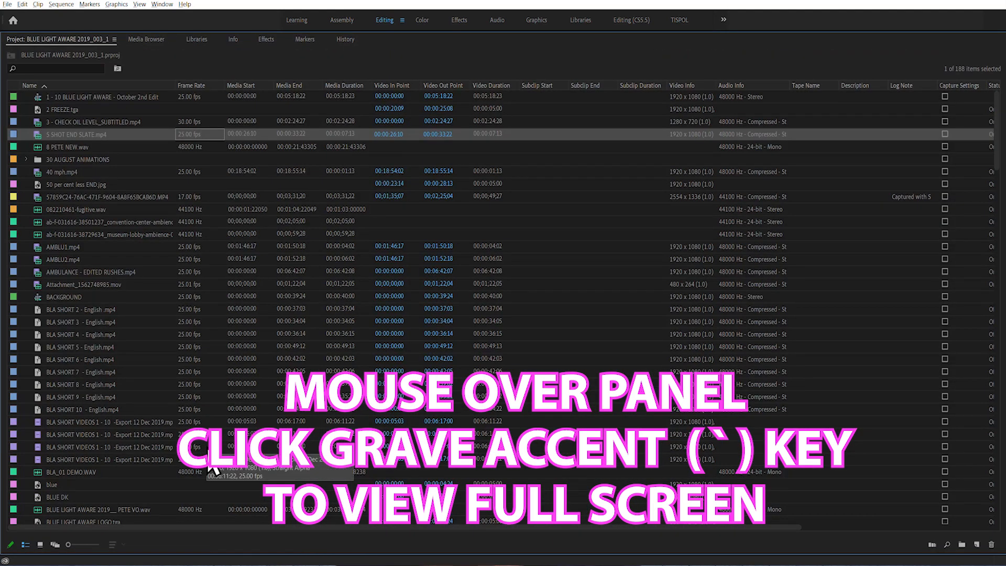
{"action": "key", "text": "`"}
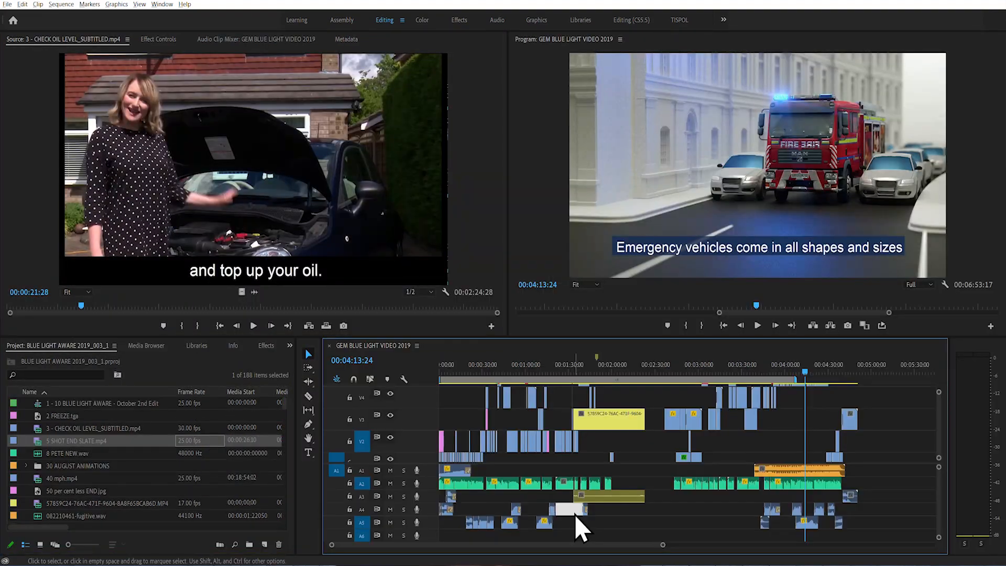
{"action": "mouse_move", "coordinate": [321, 481]}
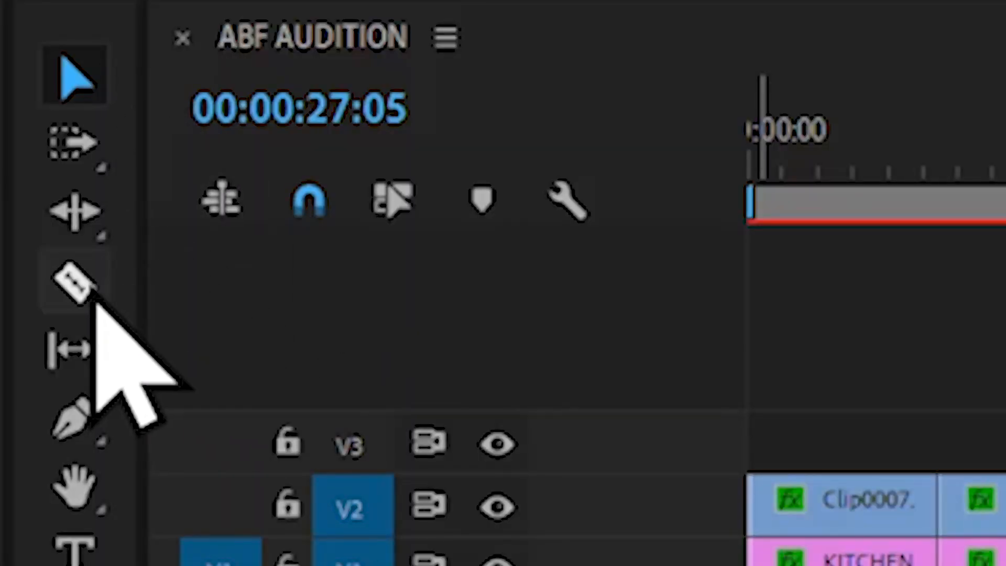
Step: Choose the Razor tool, then select the clip under the playhead with D
{"action": "left_click", "coordinate": [72, 284]}
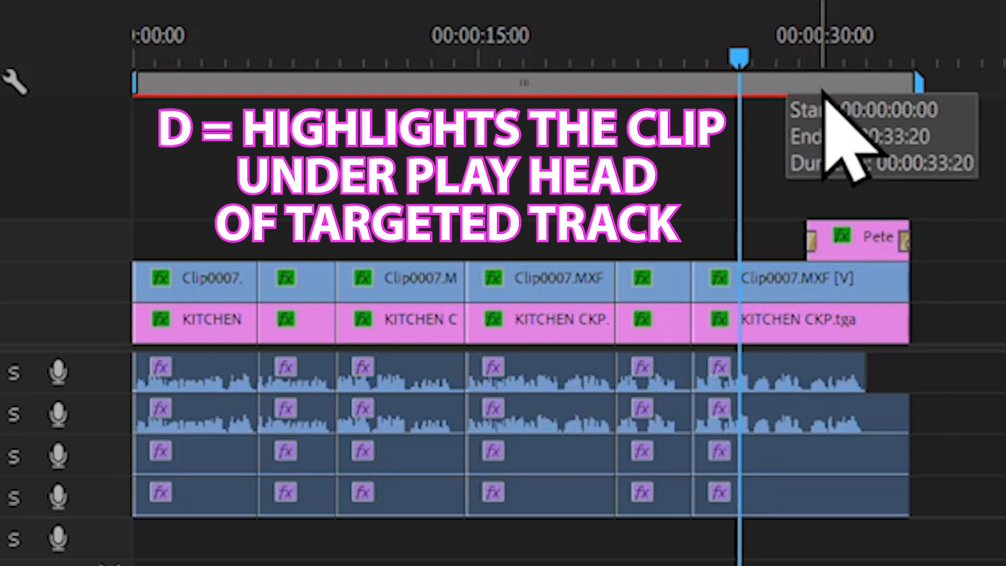
{"action": "key", "text": "d"}
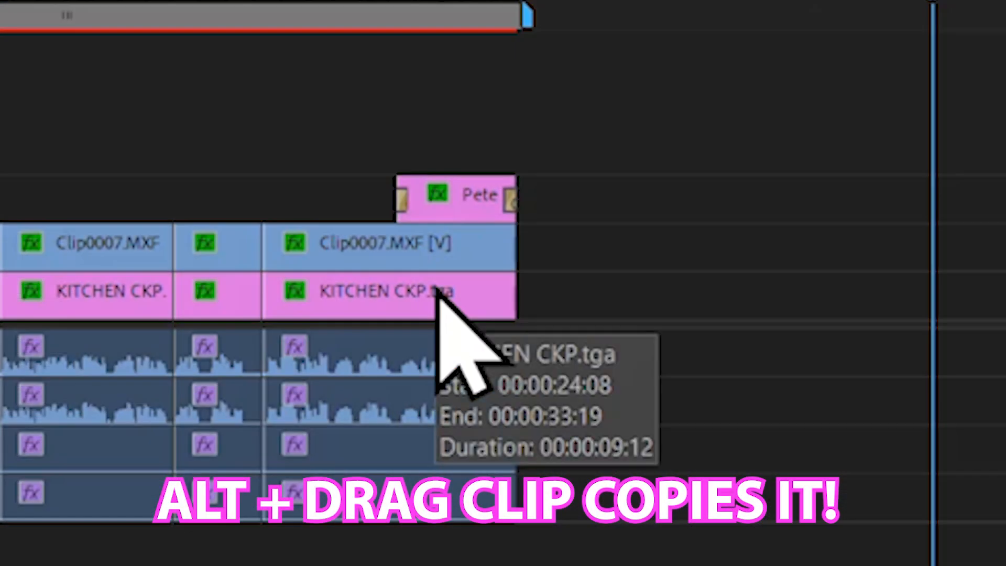
Step: Alt-drag a copy of KITCHEN CKP.tga to a new spot and nudge it one frame
{"action": "left_click_drag", "start_coordinate": [386, 291], "coordinate": [744, 295]}
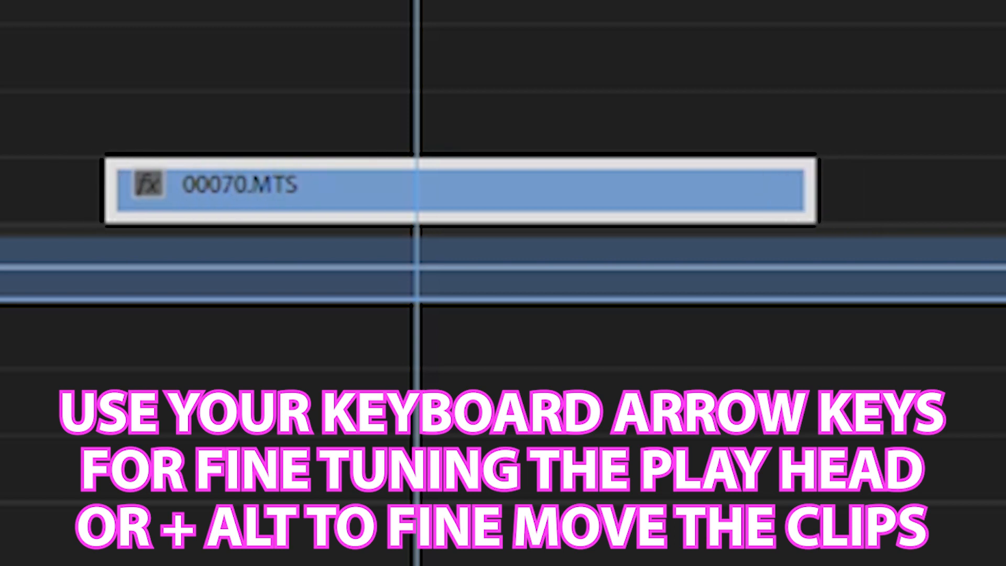
{"action": "key", "text": "Left"}
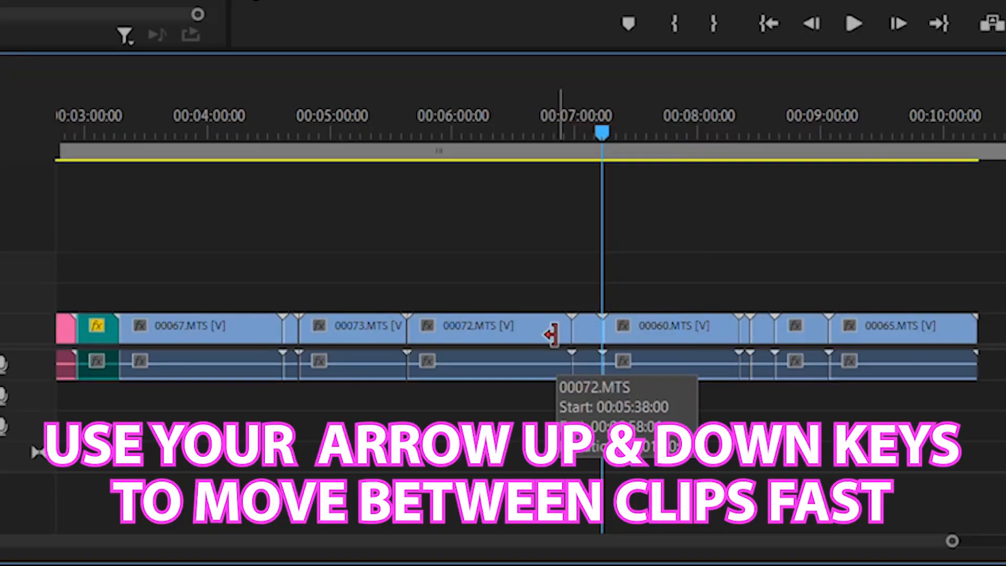
Step: Jump between edit points, then bring up the roundabout clip's context menu
{"action": "key", "text": "up"}
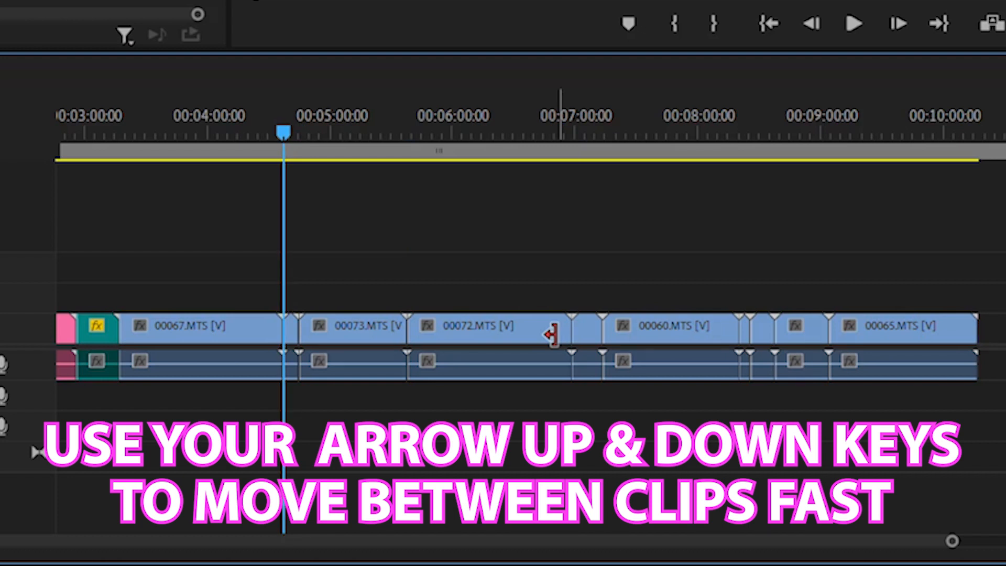
{"action": "key", "text": "Down"}
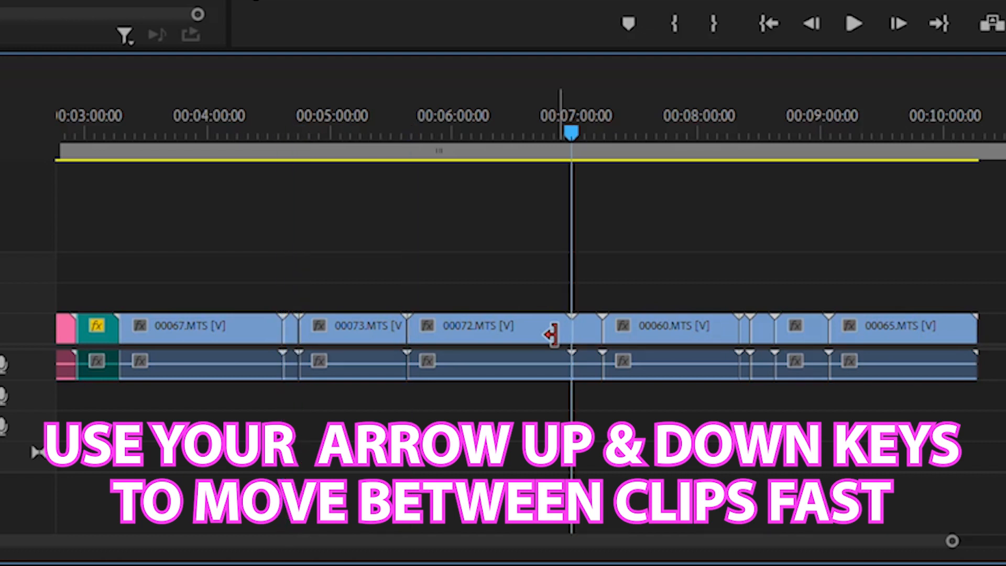
{"action": "key", "text": "Down"}
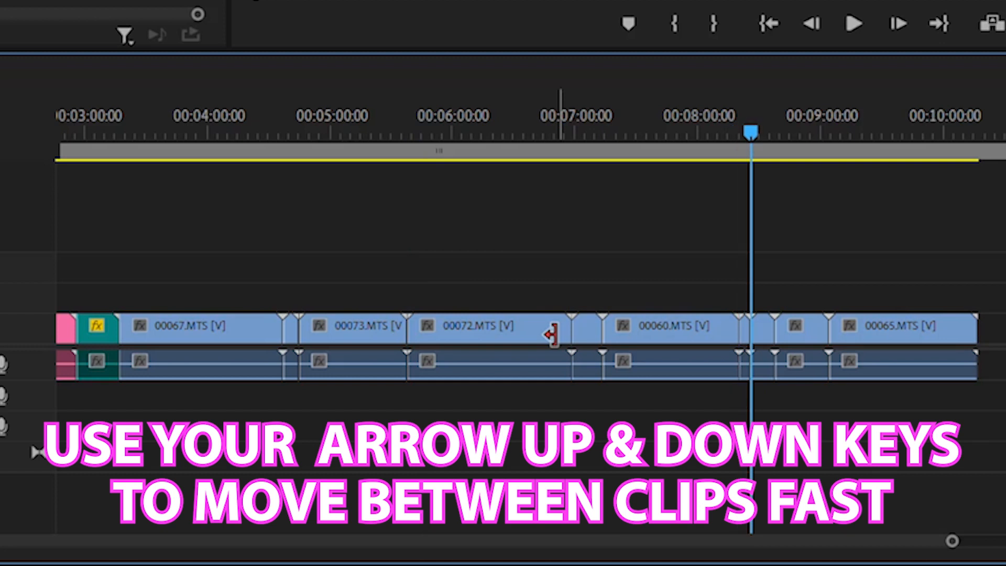
{"action": "key", "text": "down"}
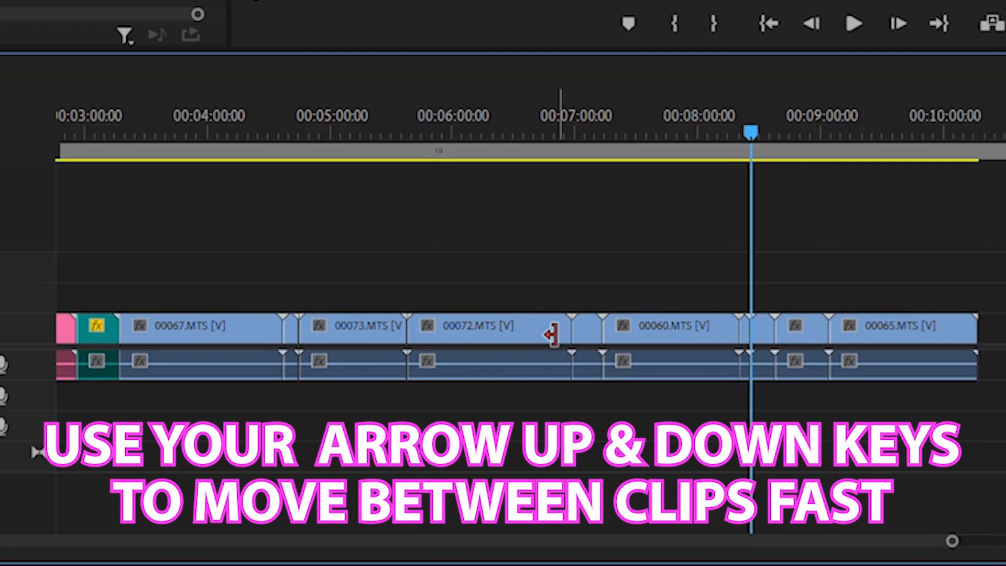
{"action": "key", "text": "Up"}
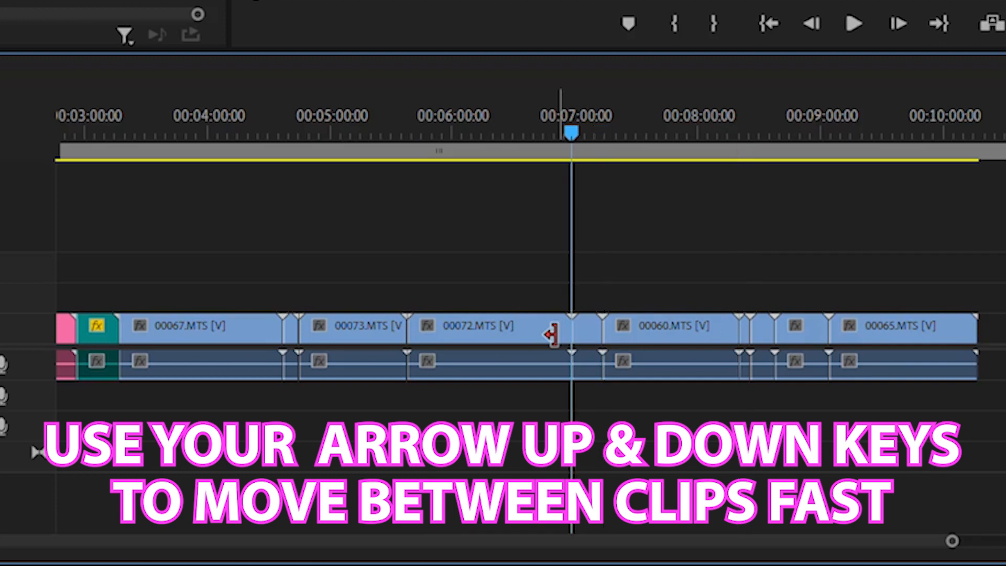
{"action": "right_click", "coordinate": [488, 177]}
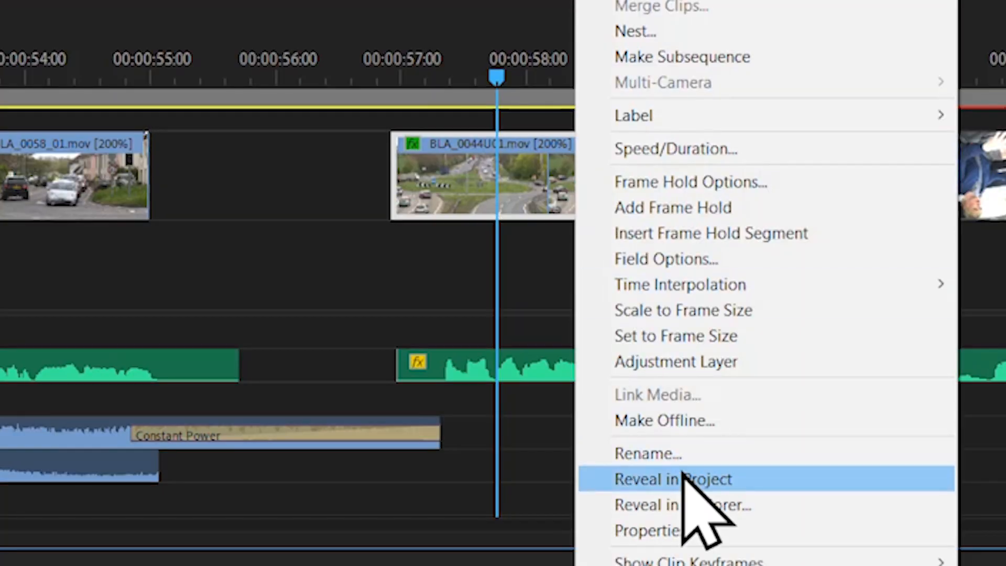
Step: Reveal the roundabout clip in the project and show it in the Source Monitor
{"action": "left_click", "coordinate": [672, 479]}
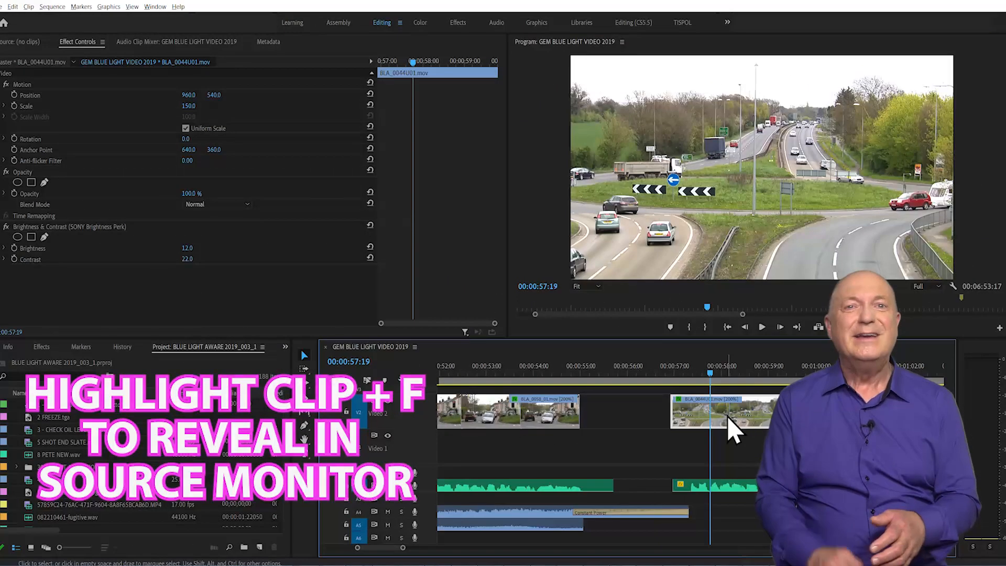
{"action": "key", "text": "f"}
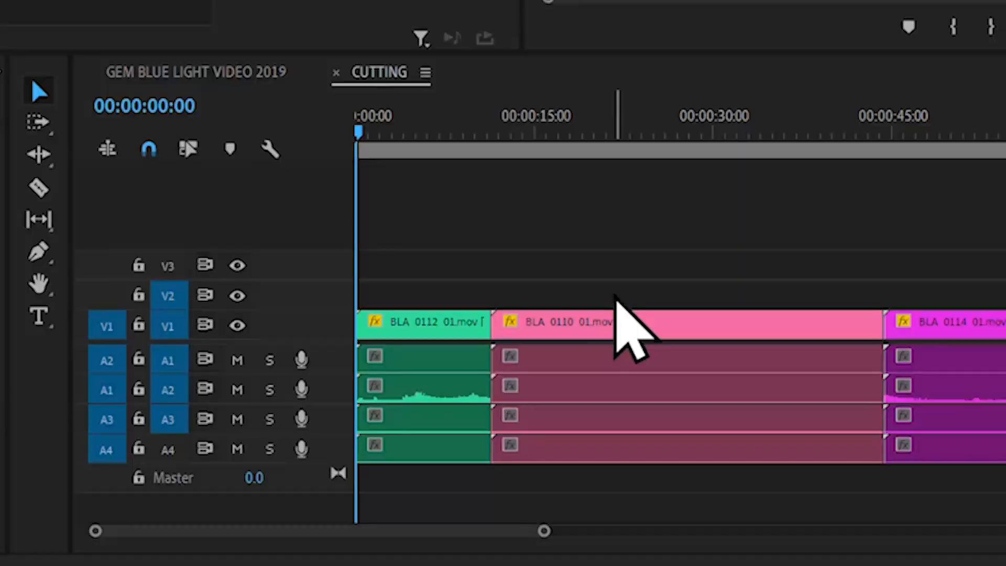
Step: Split BLA 0110 just after 15 seconds, delete the short piece, and inspect the gap
{"action": "left_click", "coordinate": [38, 188]}
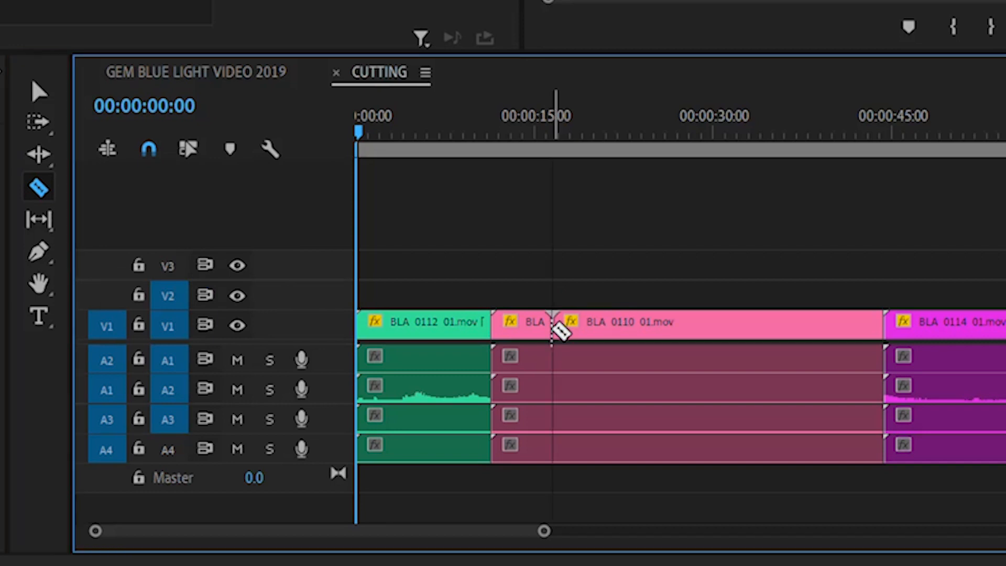
{"action": "left_click", "coordinate": [552, 327]}
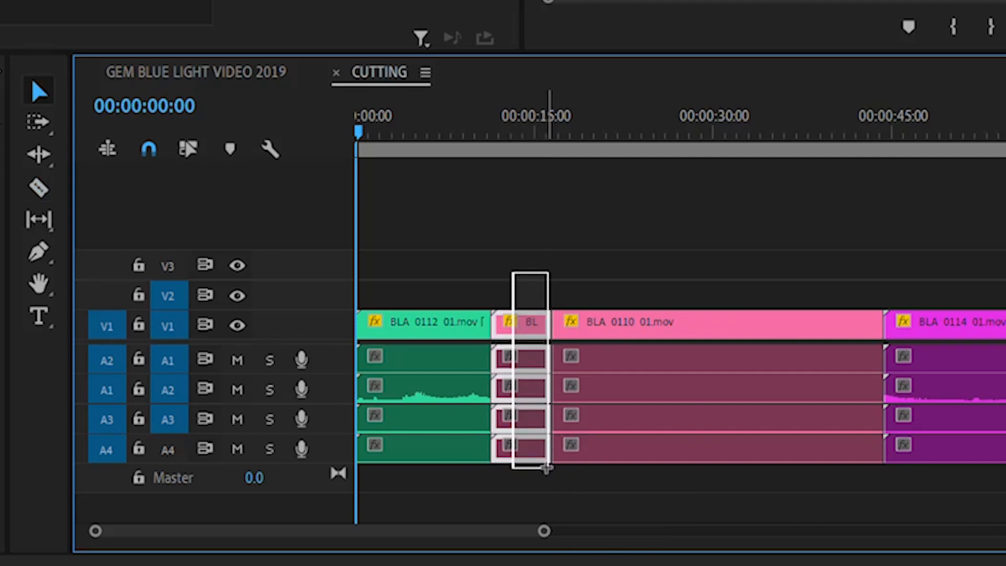
{"action": "key", "text": "Delete"}
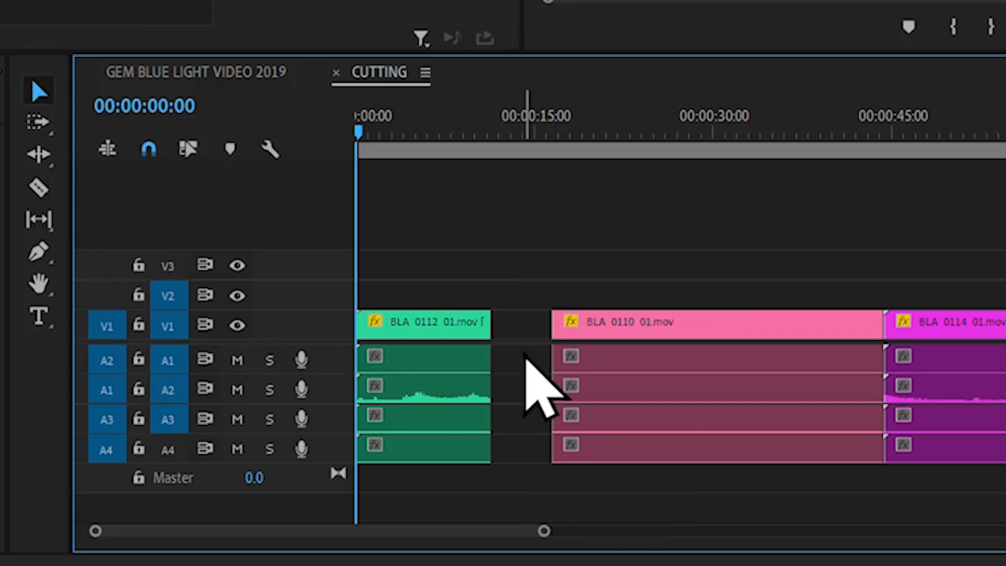
{"action": "right_click", "coordinate": [519, 359]}
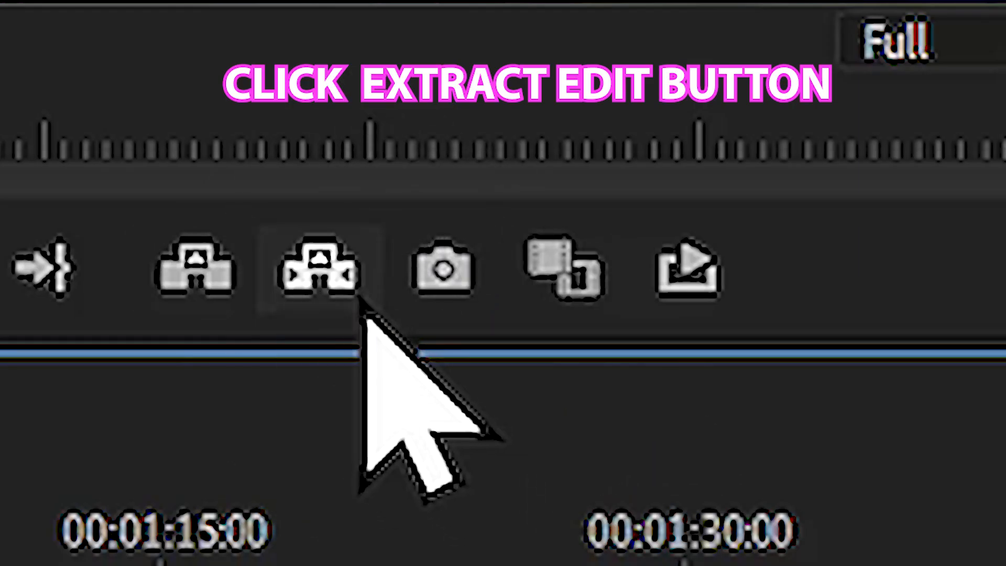
Step: Extract the In/Out marked section from the CUTTING sequence, closing the gap
{"action": "left_click", "coordinate": [320, 268]}
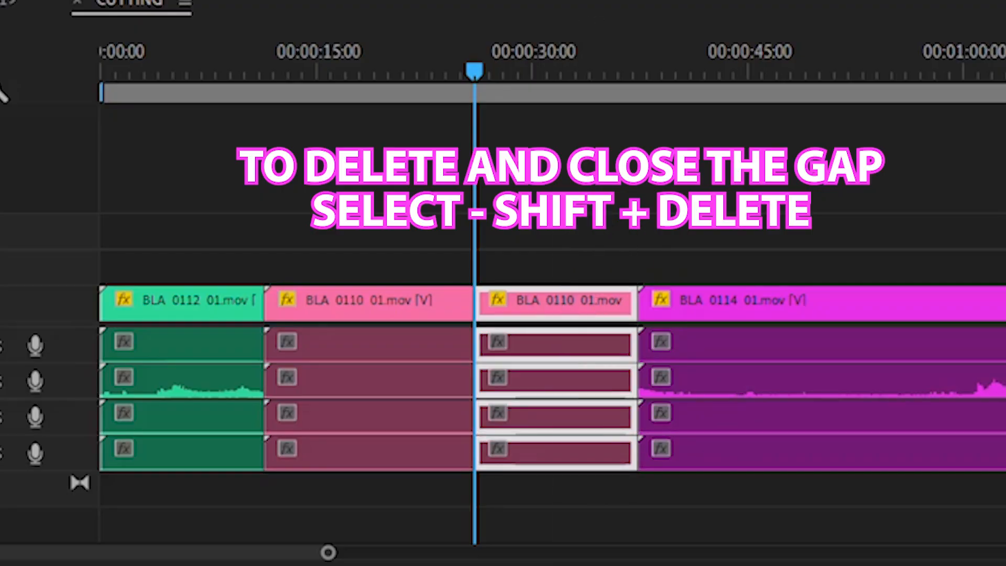
Step: Ripple delete the second BLA 0110 piece with Shift+Delete and scroll the timeline
{"action": "key", "text": "shift+delete"}
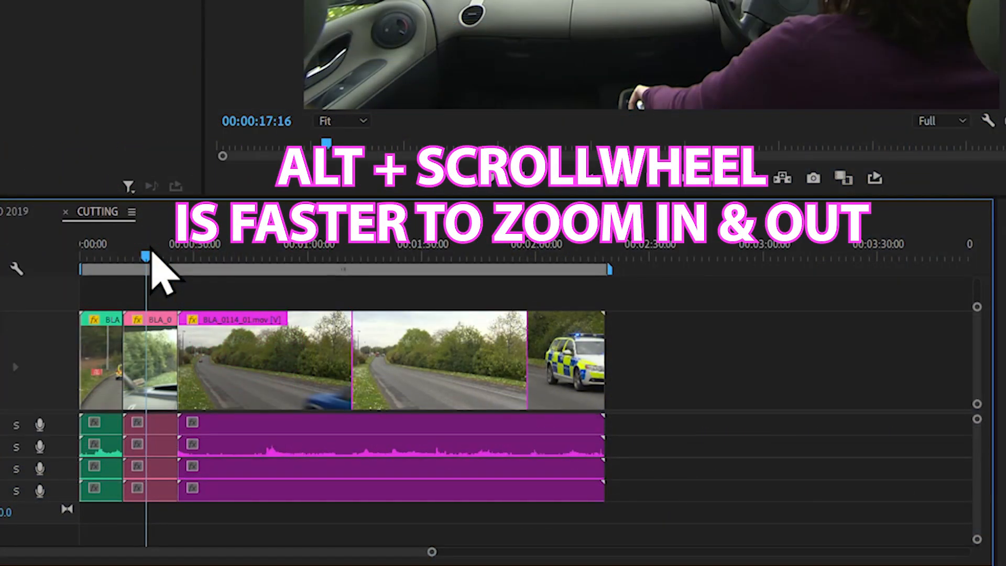
{"action": "scroll", "scroll_direction": "down", "scroll_amount": 3}
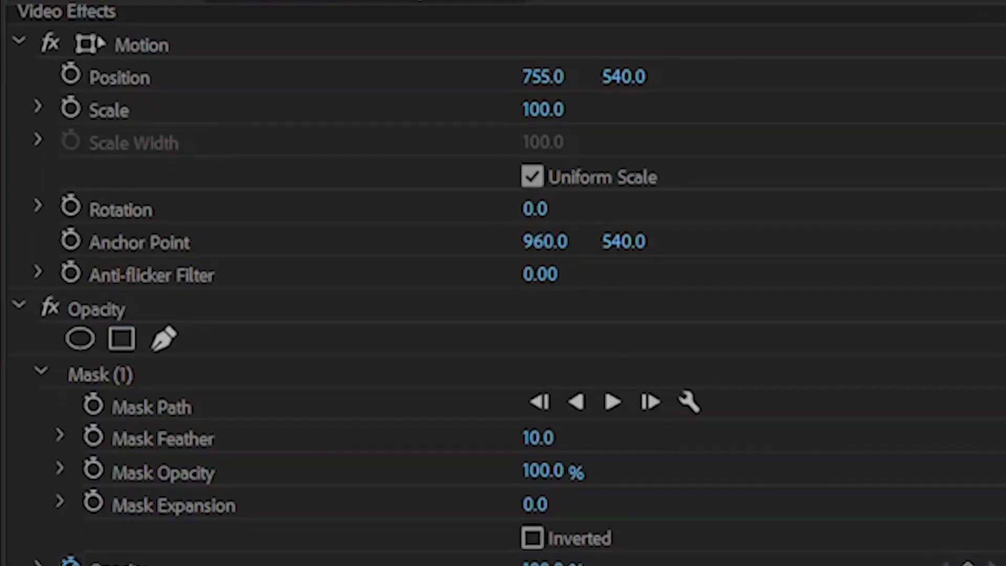
Step: Choose Edit > Paste Attributes to apply the copied clip's effects to the target clip
{"action": "scroll", "scroll_direction": "down", "scroll_amount": 3}
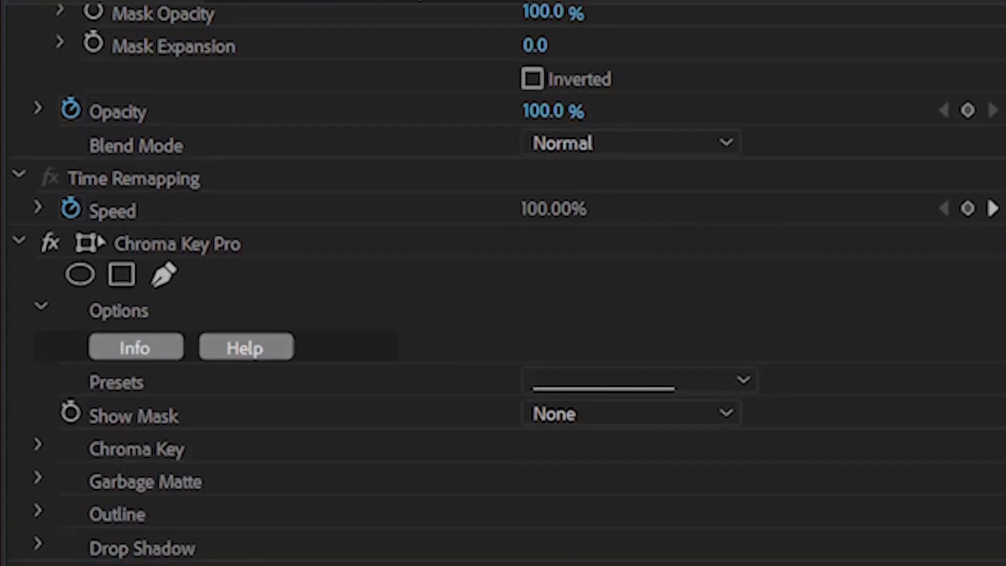
{"action": "scroll", "scroll_direction": "down", "scroll_amount": 3}
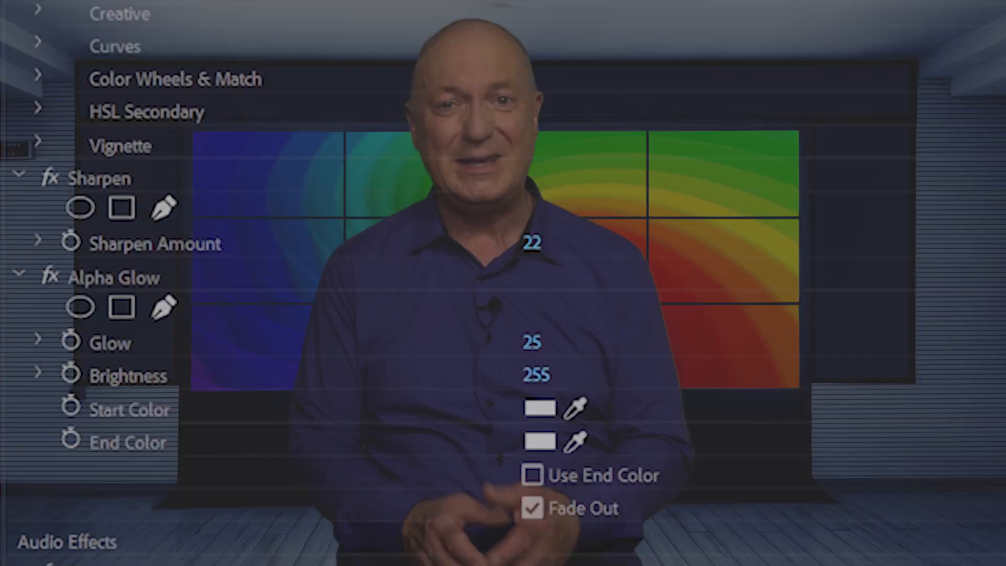
{"action": "left_click", "coordinate": [71, 23]}
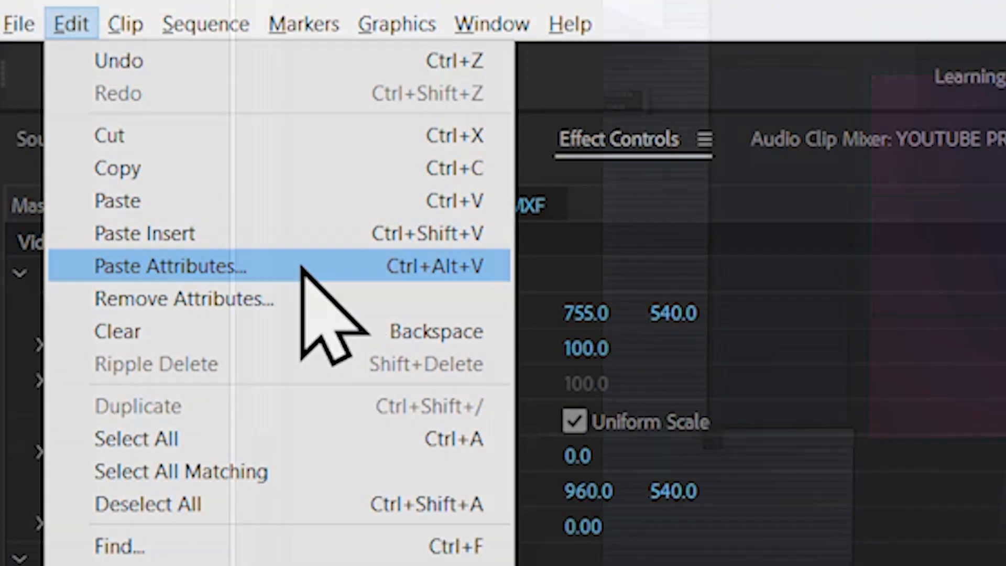
{"action": "left_click", "coordinate": [168, 266]}
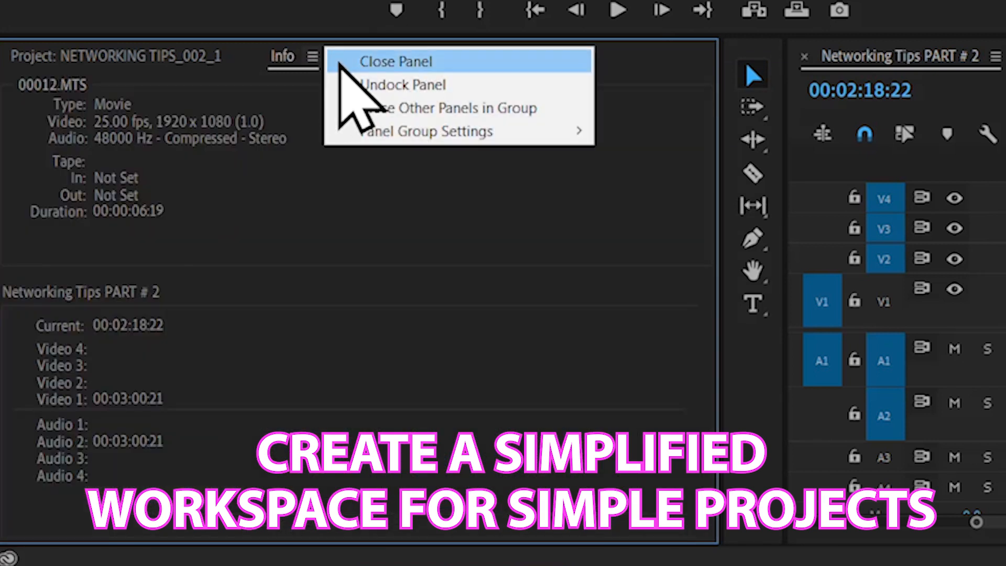
Step: Close the Info panel, then bring up the History panel's options menu
{"action": "left_click", "coordinate": [396, 61]}
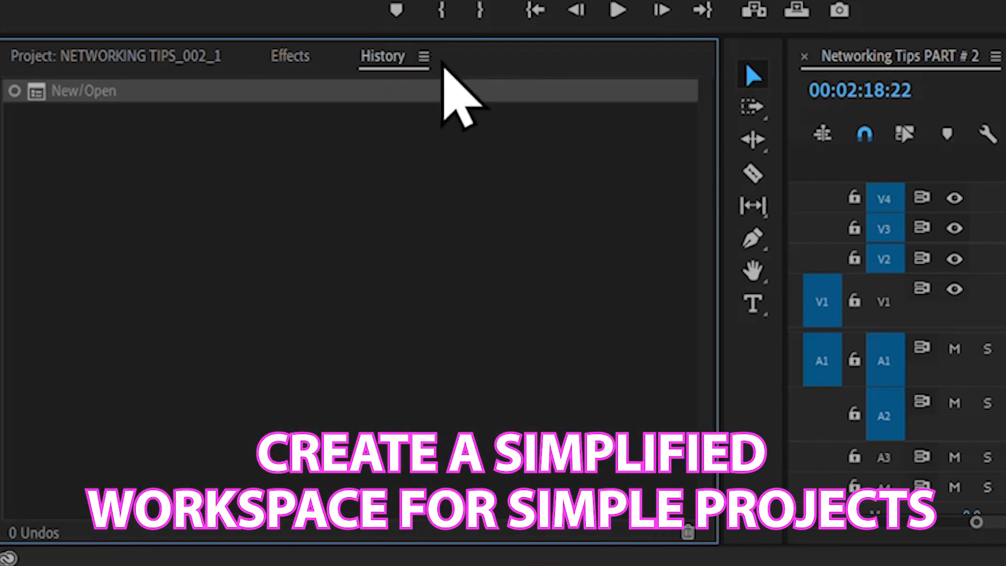
{"action": "left_click", "coordinate": [289, 56]}
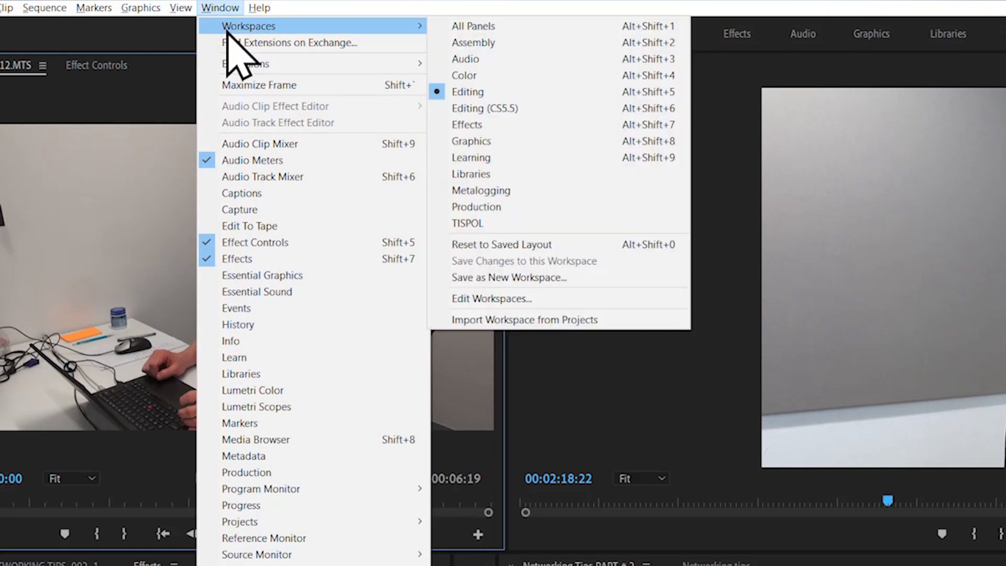
{"action": "mouse_move", "coordinate": [558, 277]}
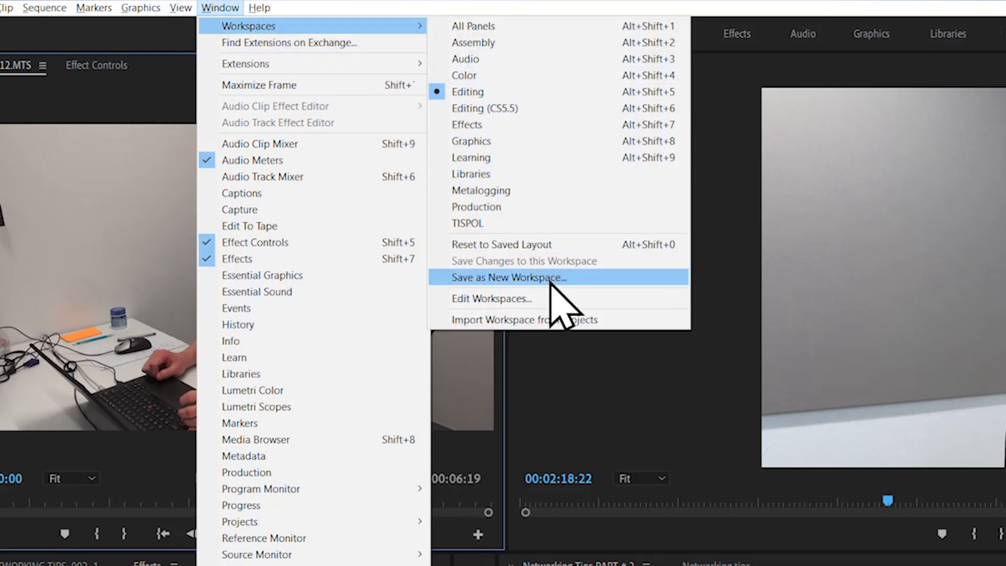